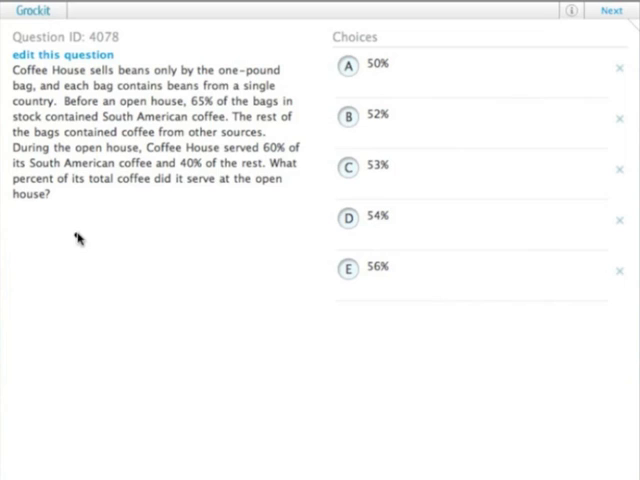
pyautogui.moveTo(173, 105)
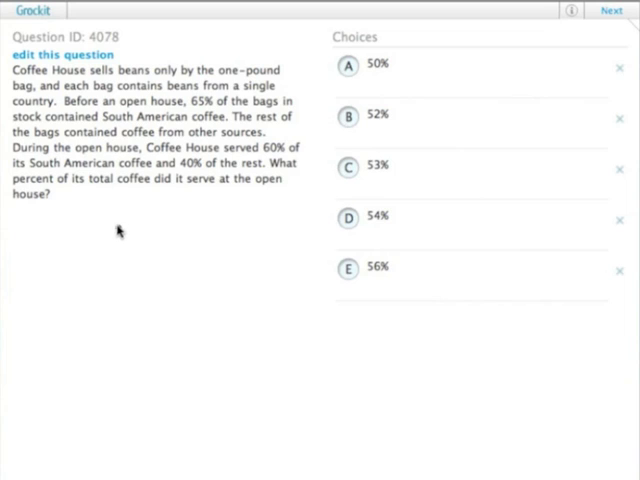
pyautogui.moveTo(62, 227)
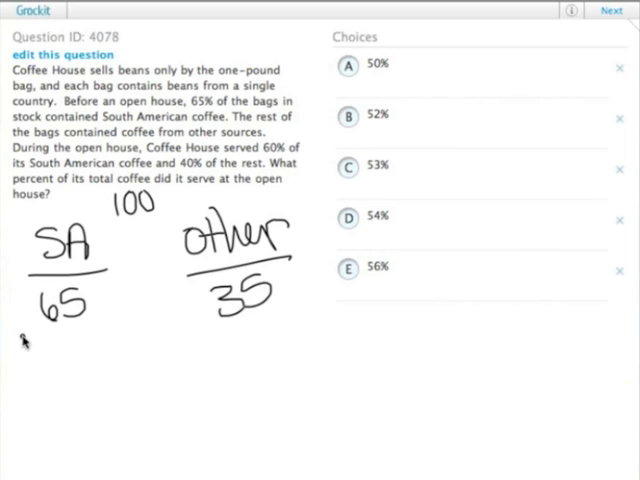
pyautogui.moveTo(175, 358)
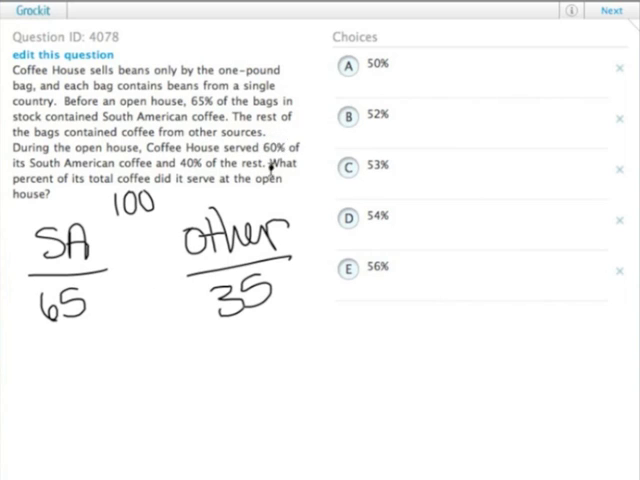
pyautogui.moveTo(98, 313)
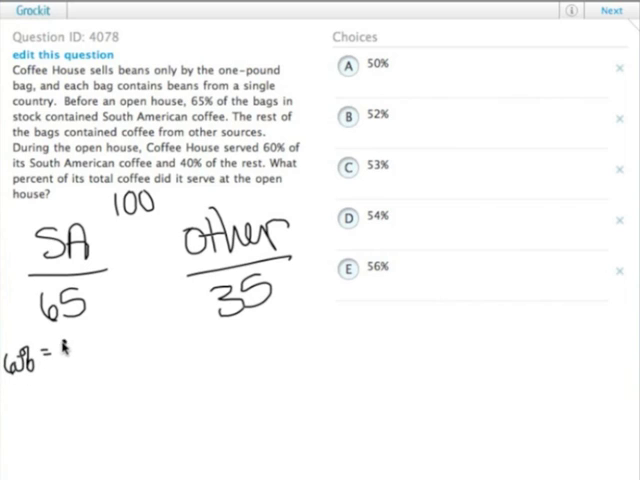
pyautogui.write('39')
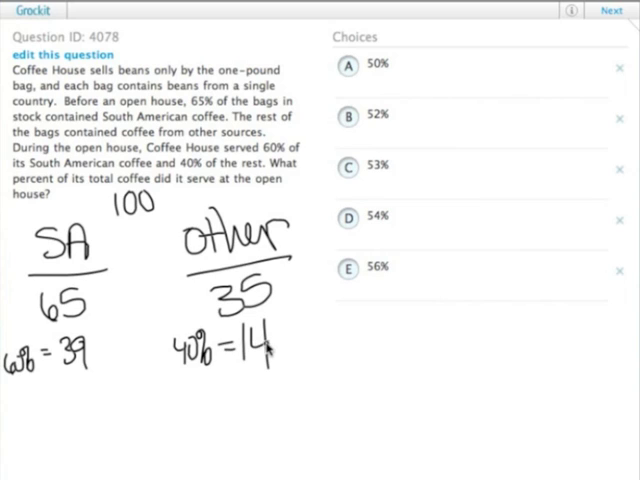
pyautogui.moveTo(85, 435)
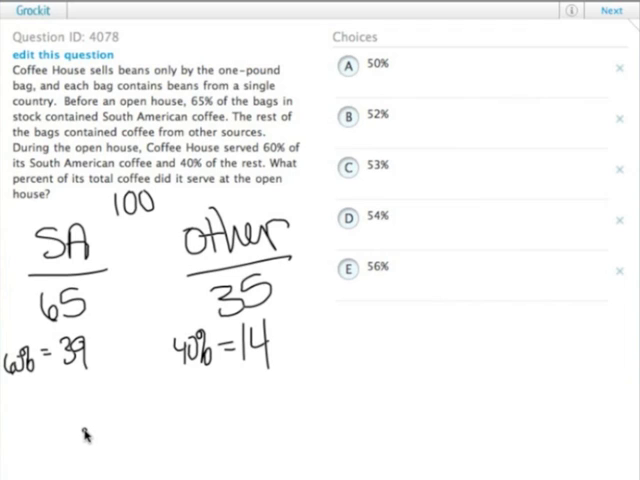